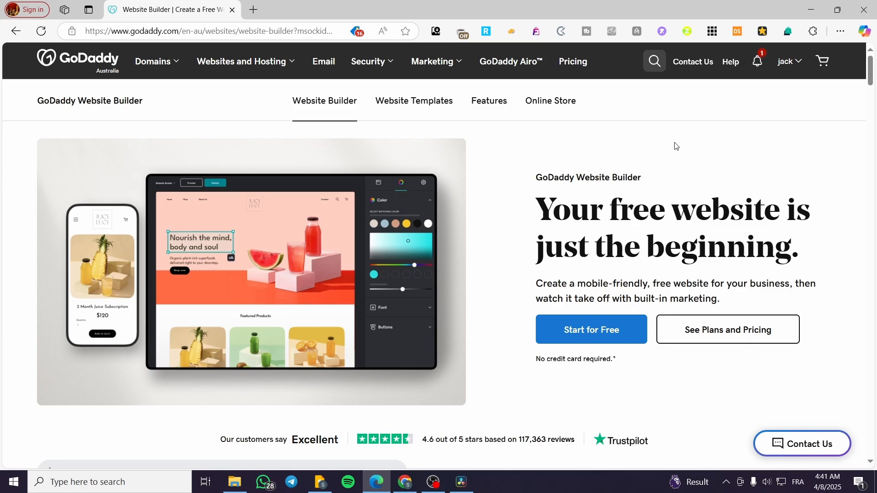
Go to My Products from the account menu and load the 'test' website dashboard
{"action": "left_click", "coordinate": [789, 61]}
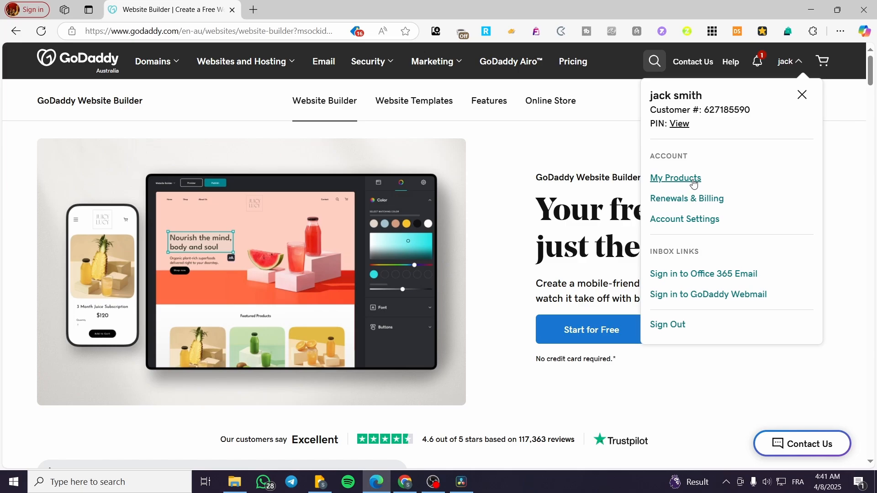
{"action": "left_click", "coordinate": [675, 178]}
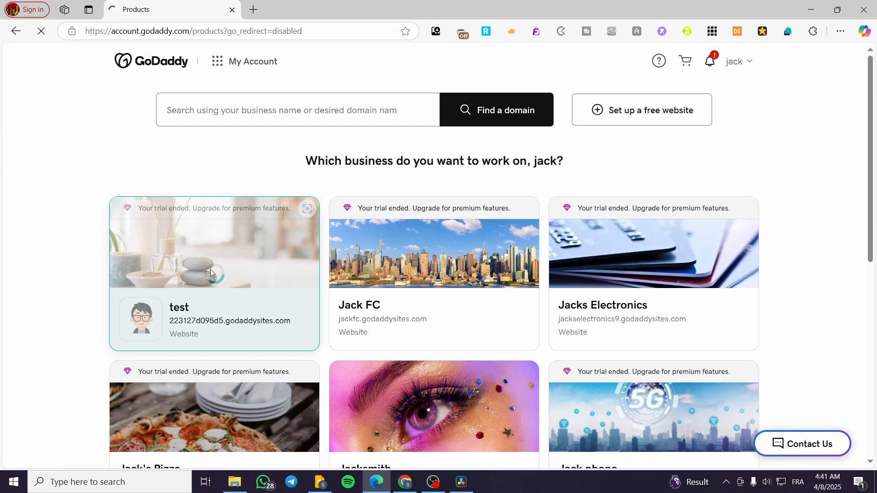
{"action": "left_click", "coordinate": [211, 273]}
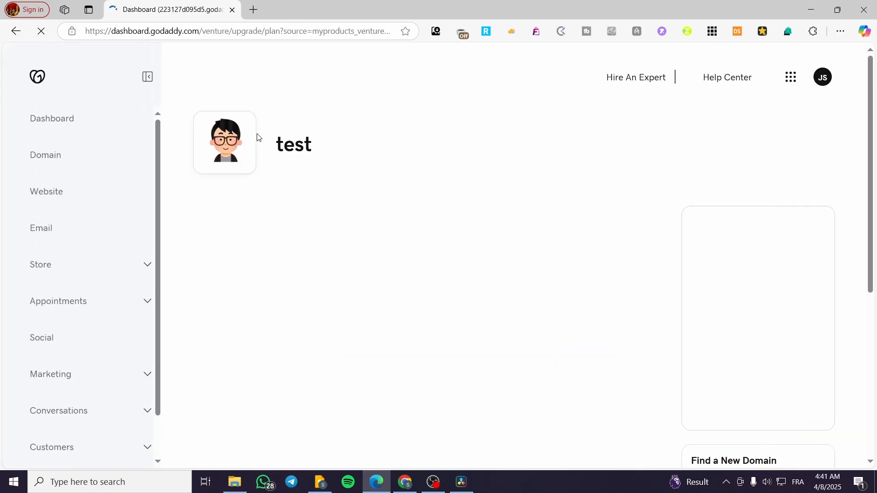
{"action": "left_click", "coordinate": [52, 118]}
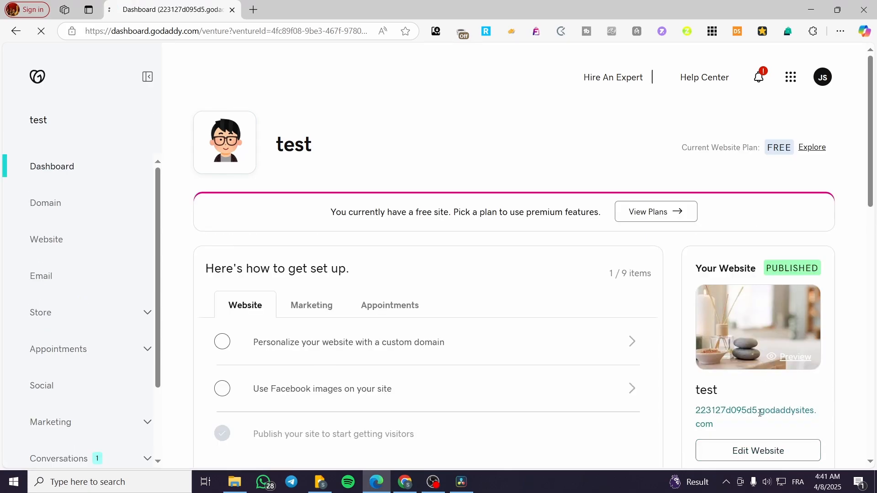
Launch the site editor for the 'test' website via Edit Website
{"action": "left_click", "coordinate": [758, 451]}
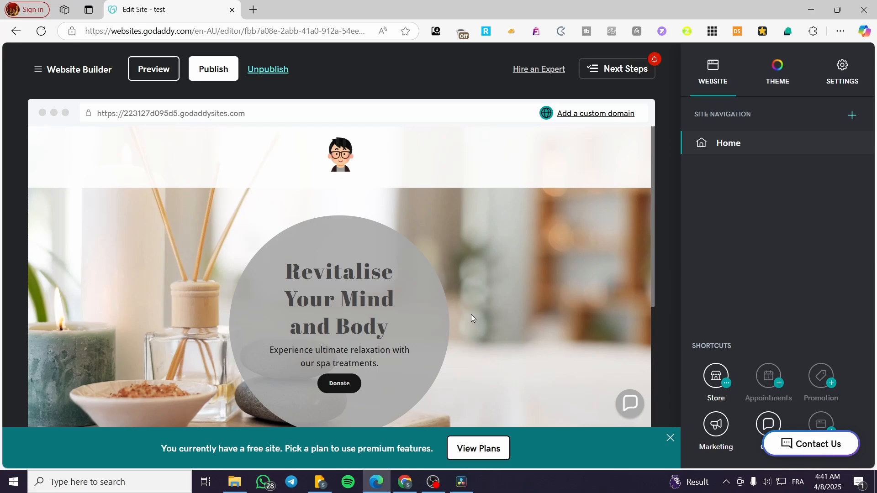
{"action": "mouse_move", "coordinate": [470, 362]}
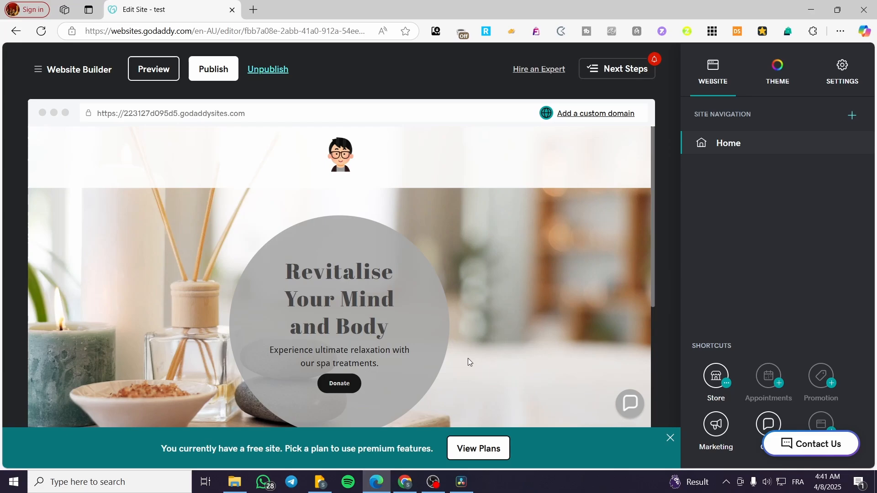
{"action": "mouse_move", "coordinate": [675, 462]}
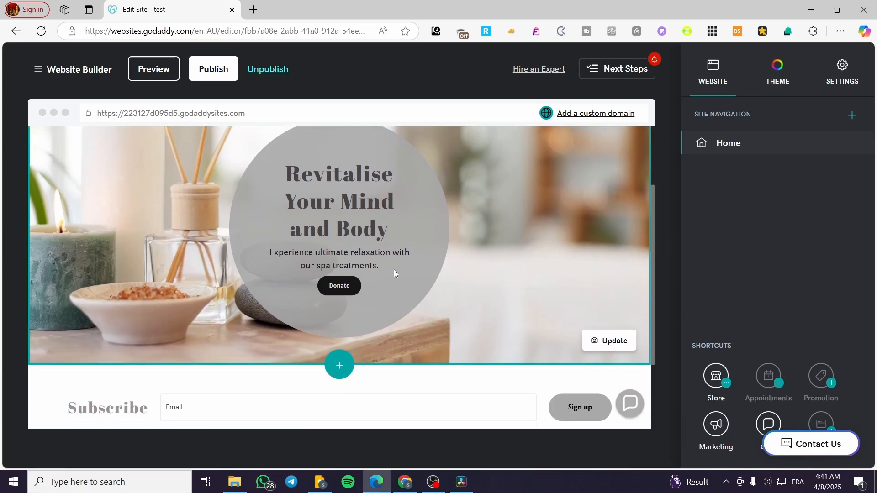
Edit the hero headline and bring back the words 'Mind and Body'
{"action": "left_click", "coordinate": [340, 201]}
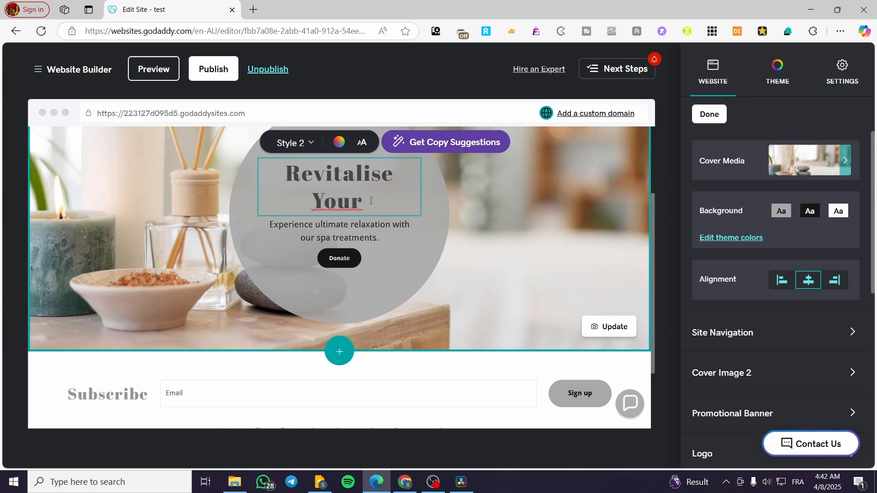
{"action": "right_click", "coordinate": [370, 203]}
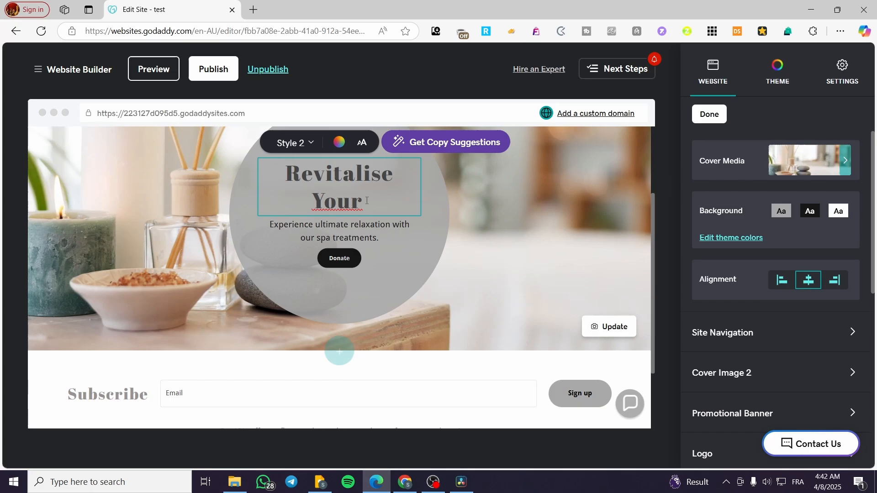
{"action": "type", "text": "Mind and Body"}
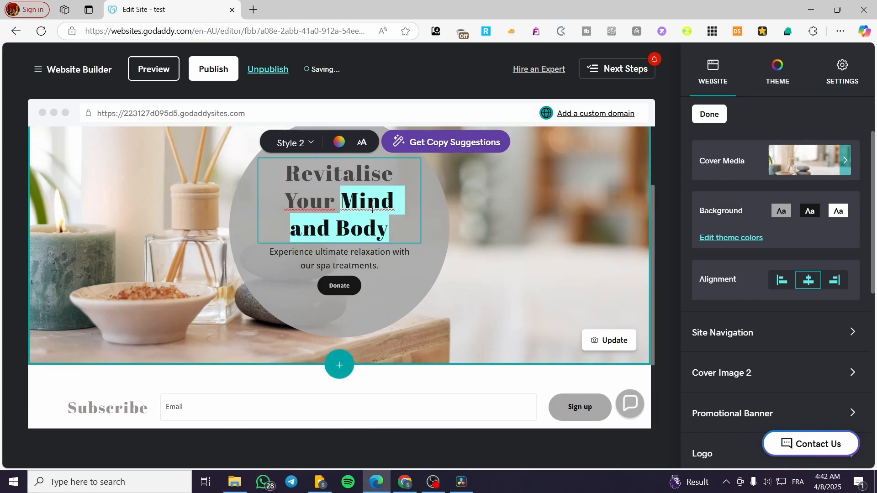
{"action": "right_click", "coordinate": [415, 216]}
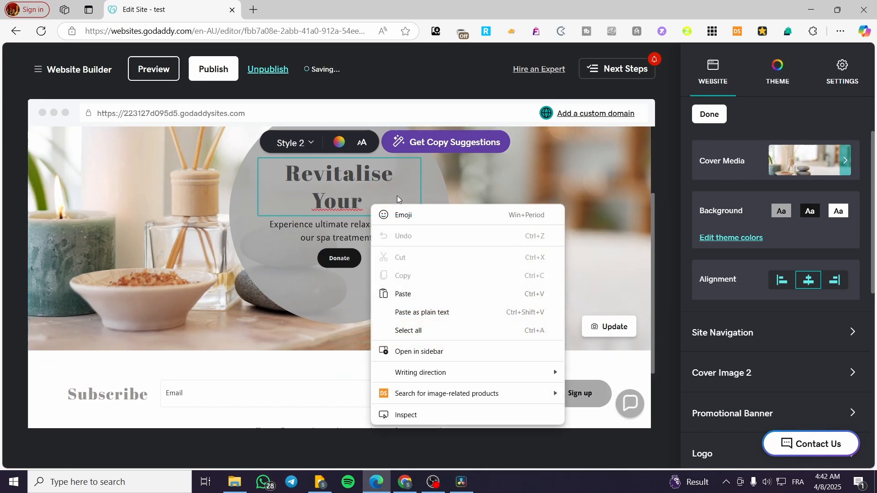
{"action": "left_click", "coordinate": [432, 214]}
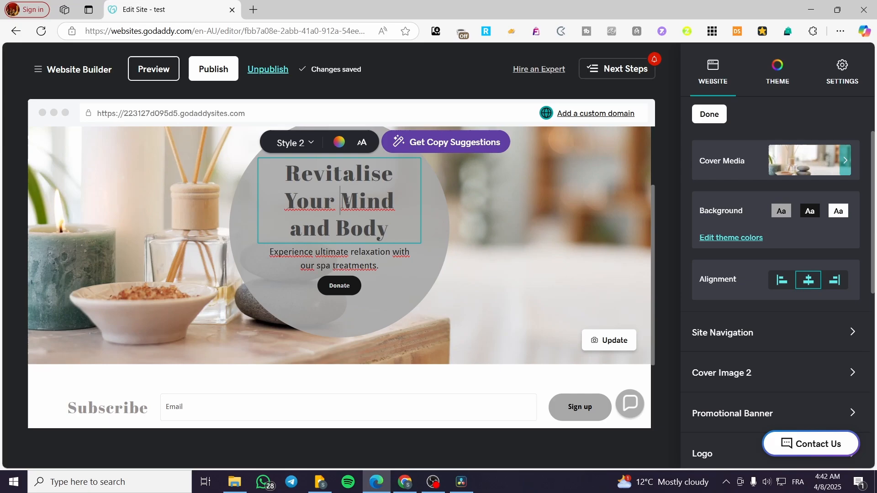
{"action": "double_click", "coordinate": [367, 200]}
{"action": "type", "text": "L"}
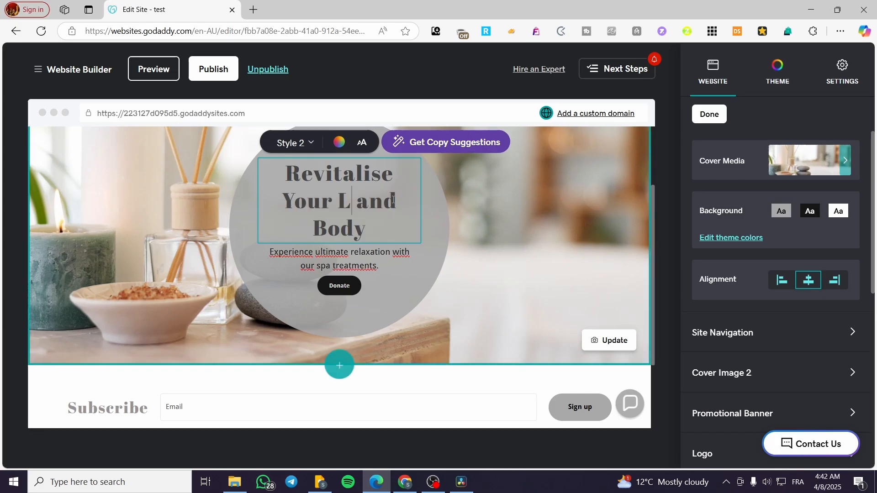
{"action": "type", "text": "ink"}
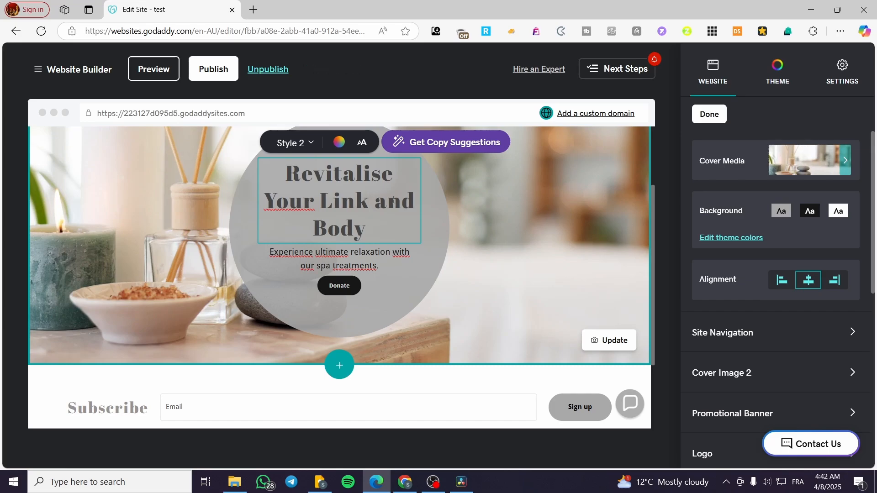
{"action": "double_click", "coordinate": [352, 200]}
{"action": "type", "text": "Mind"}
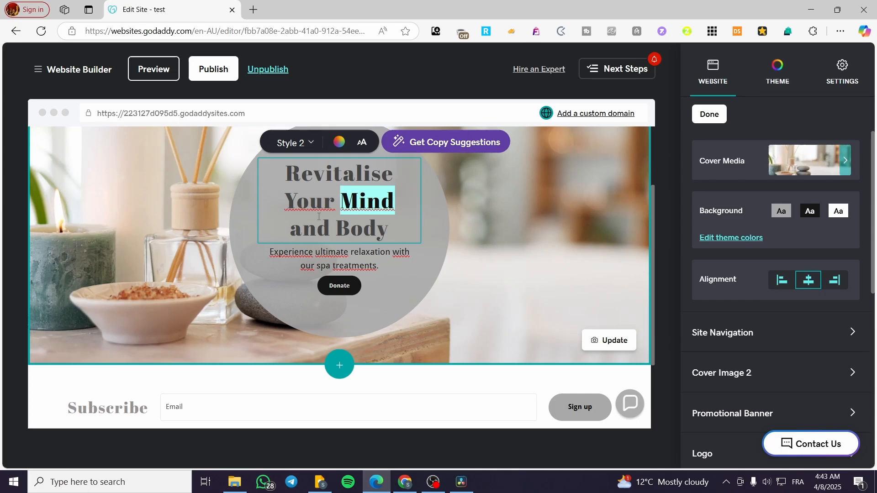
{"action": "mouse_move", "coordinate": [478, 289]}
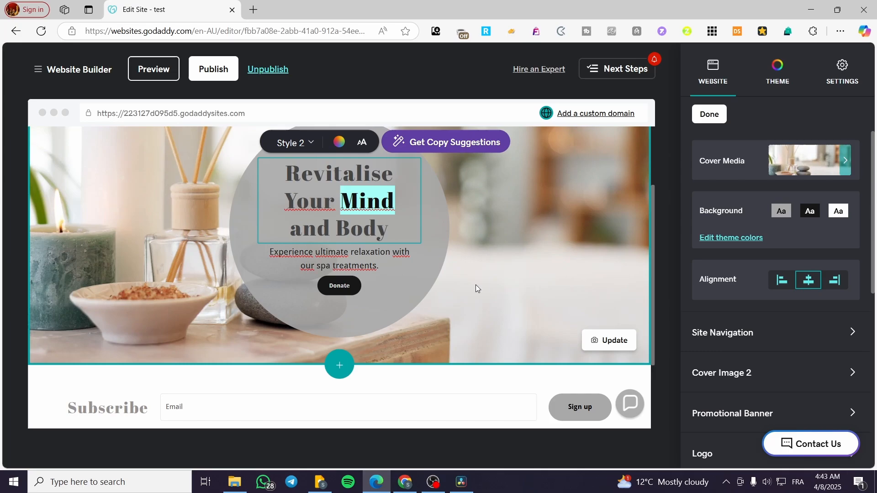
{"action": "mouse_move", "coordinate": [595, 301]}
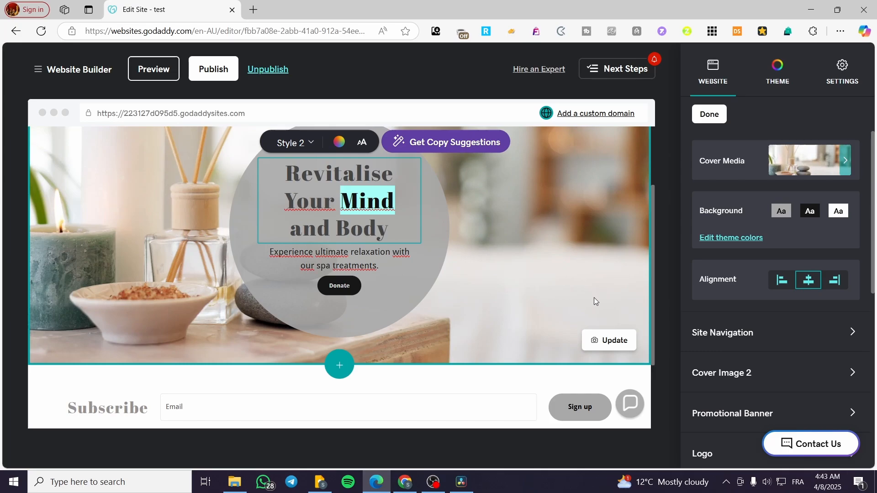
{"action": "mouse_move", "coordinate": [588, 308]}
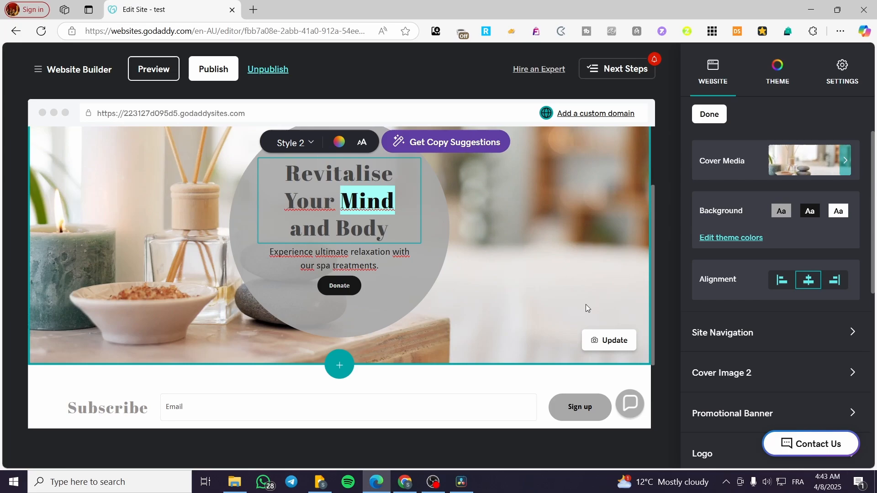
{"action": "scroll", "scroll_direction": "down", "scroll_amount": 3}
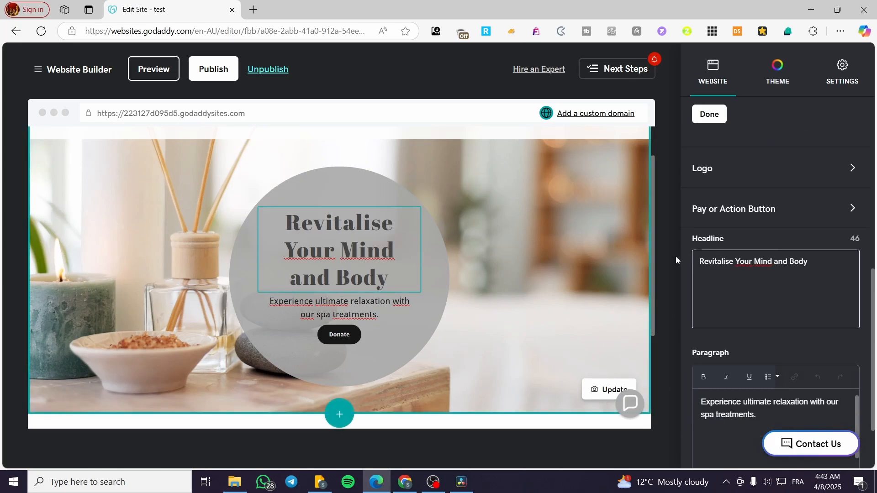
{"action": "scroll", "scroll_direction": "down", "scroll_amount": 3}
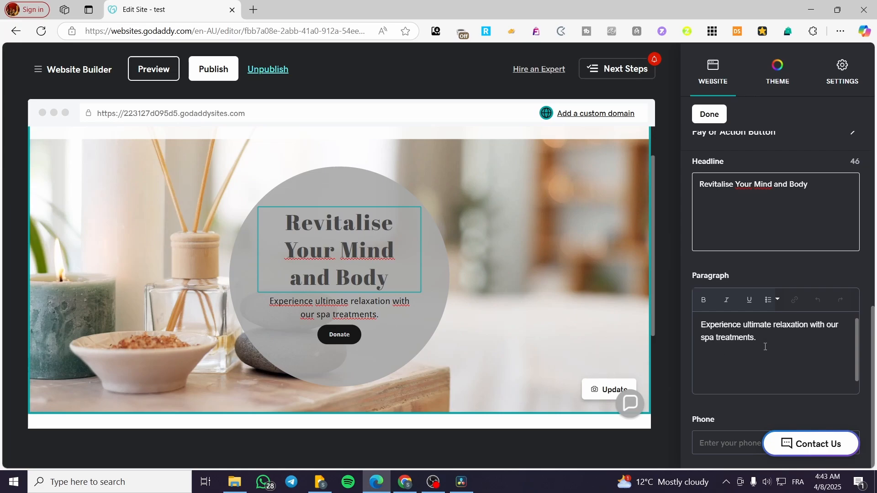
{"action": "left_click", "coordinate": [817, 184]}
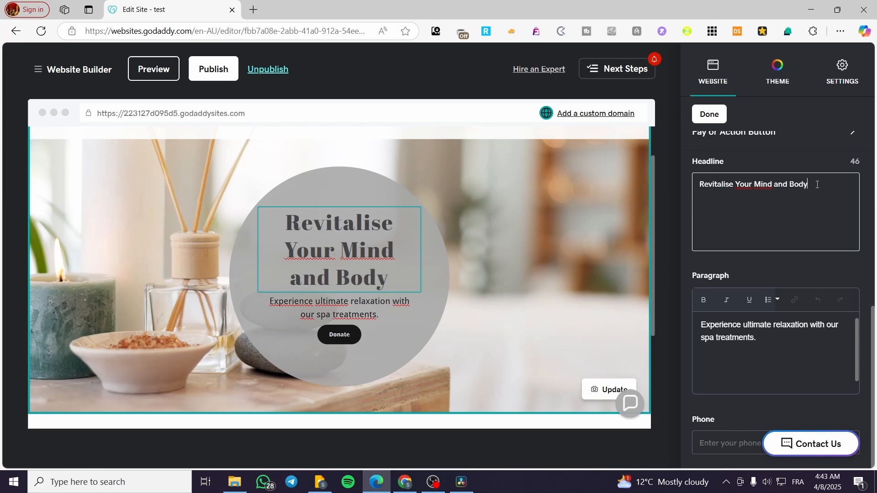
{"action": "double_click", "coordinate": [784, 184]}
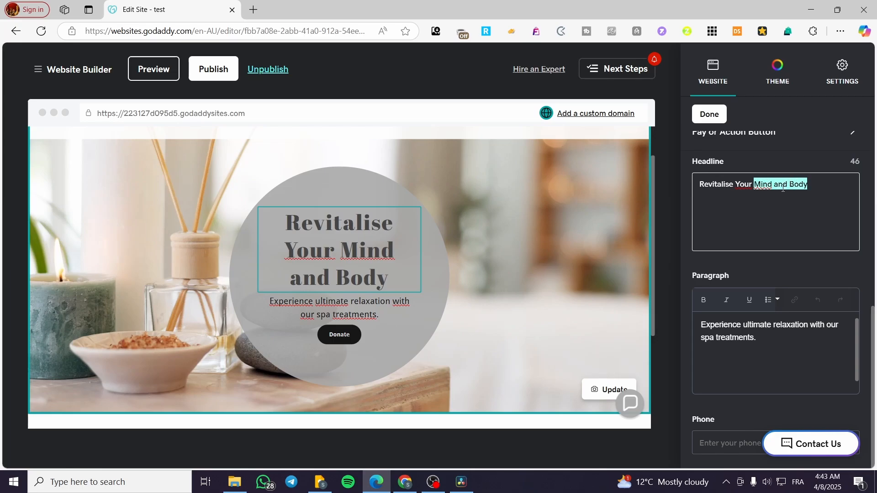
{"action": "key", "text": "Delete"}
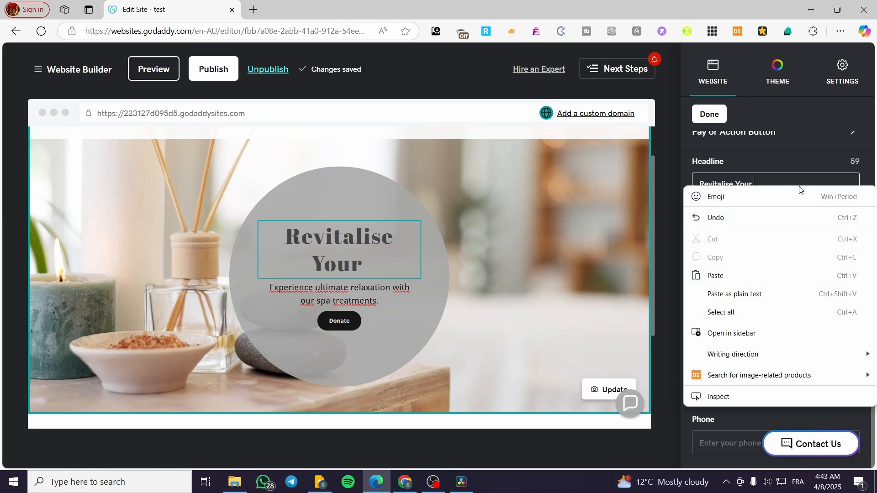
{"action": "mouse_move", "coordinate": [762, 221]}
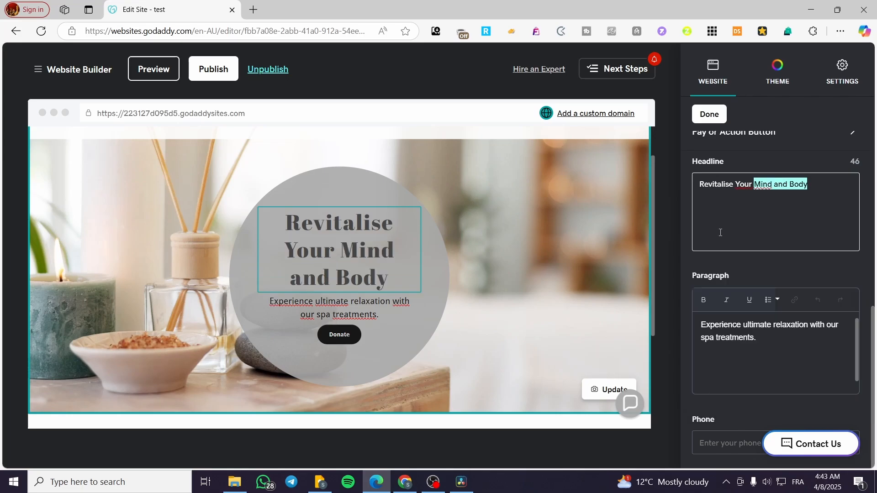
{"action": "key", "text": "Delete"}
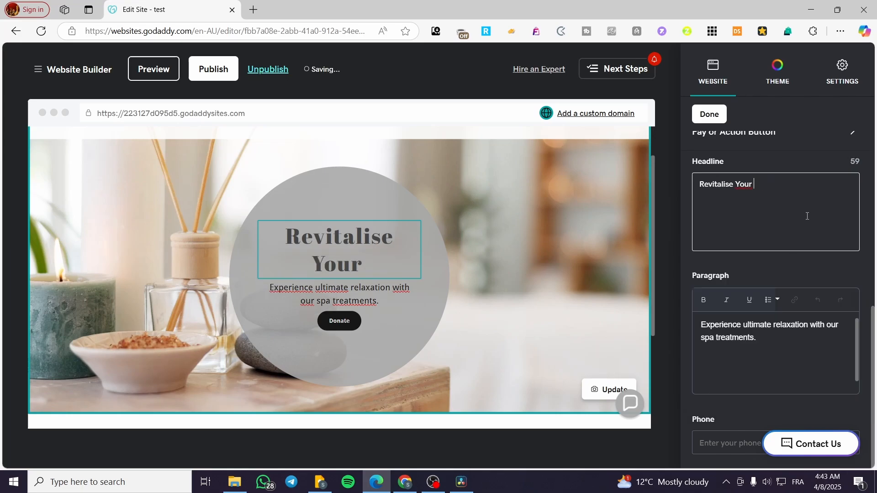
{"action": "type", "text": "Mind and Body"}
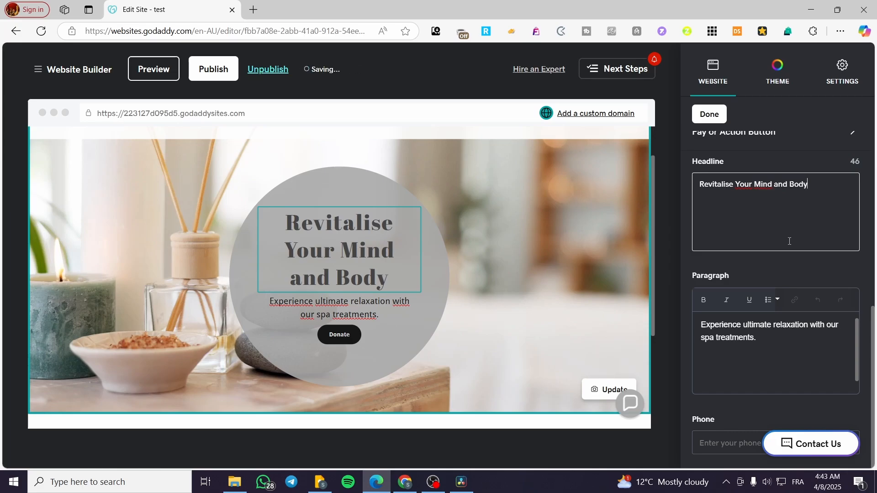
{"action": "left_click", "coordinate": [750, 337]}
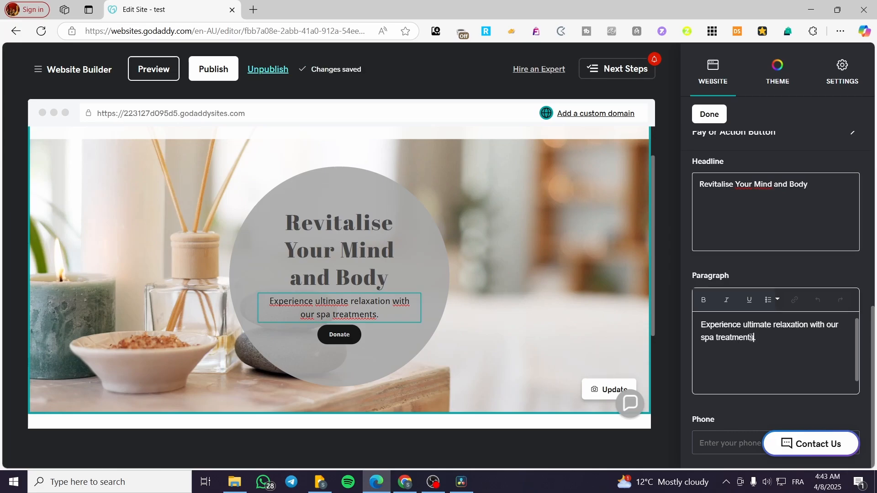
{"action": "double_click", "coordinate": [734, 337]}
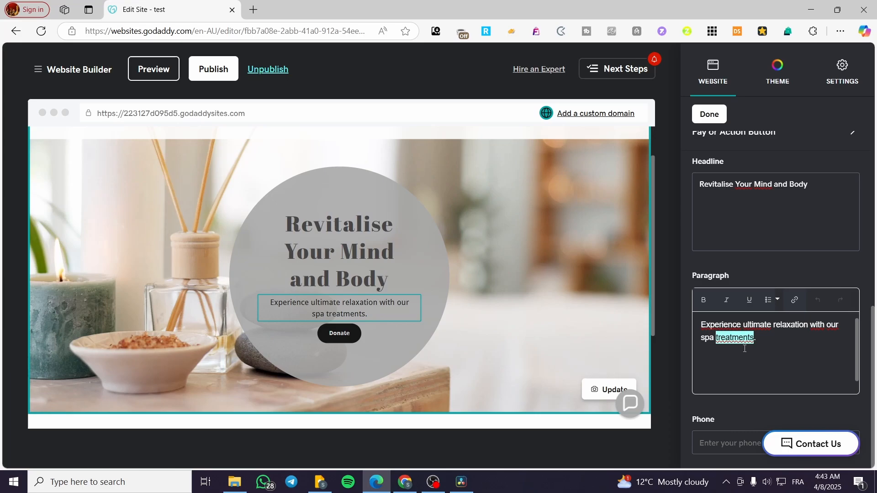
{"action": "key", "text": "Delete"}
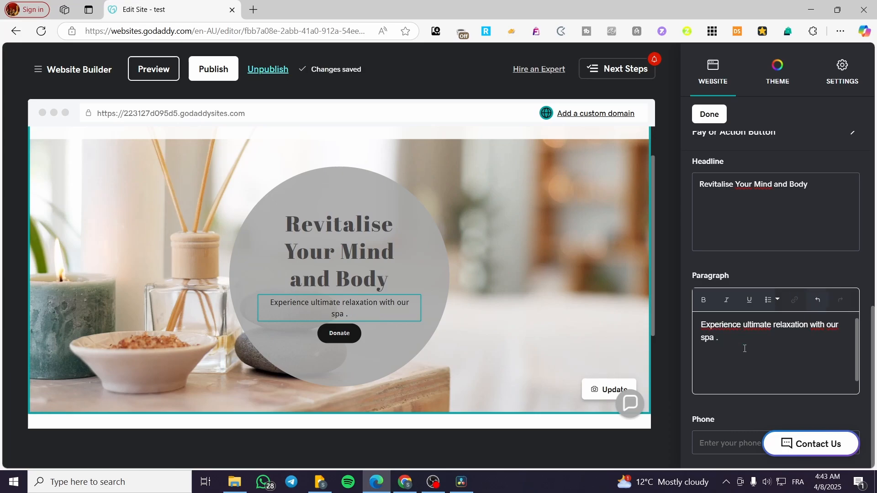
{"action": "type", "text": "treatments"}
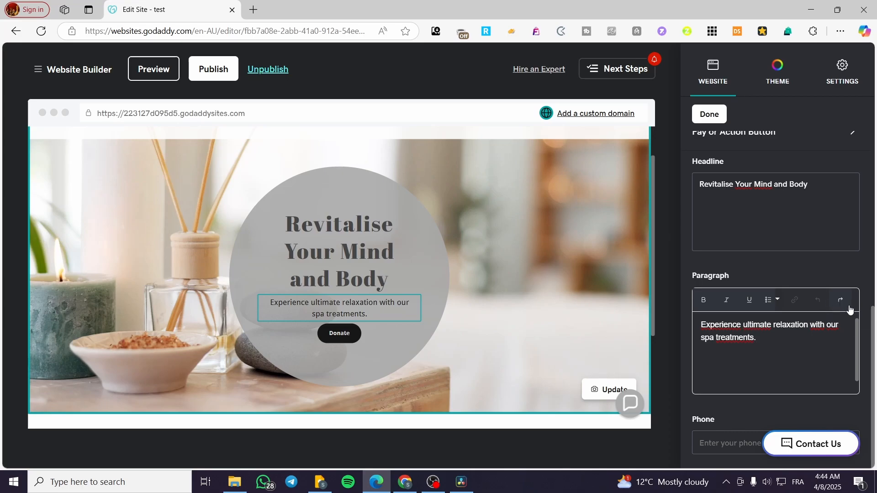
{"action": "mouse_move", "coordinate": [818, 300]}
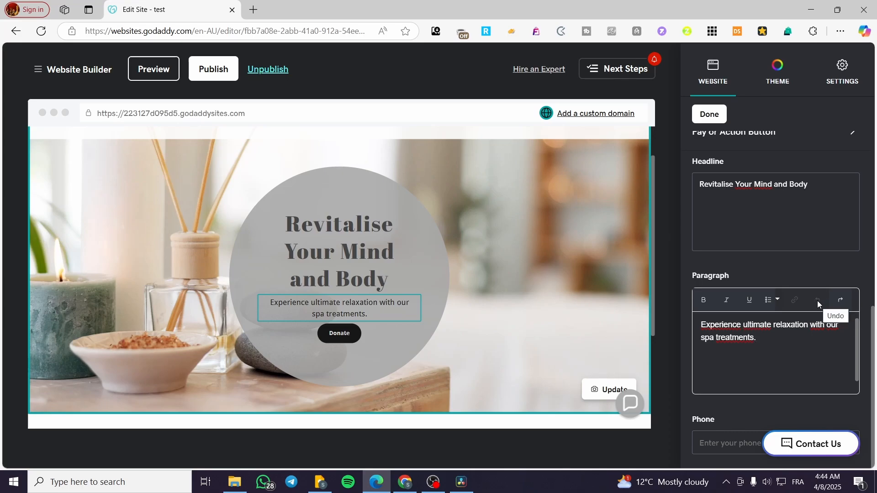
{"action": "double_click", "coordinate": [732, 338]}
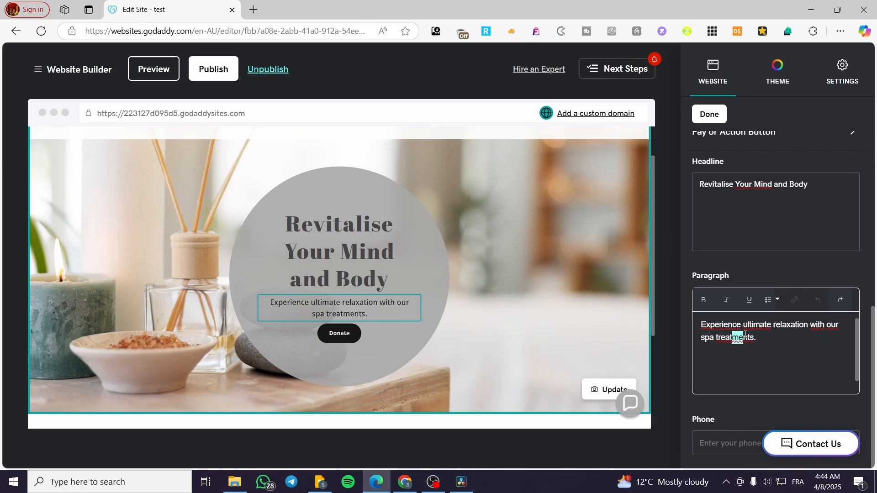
{"action": "key", "text": "Backspace"}
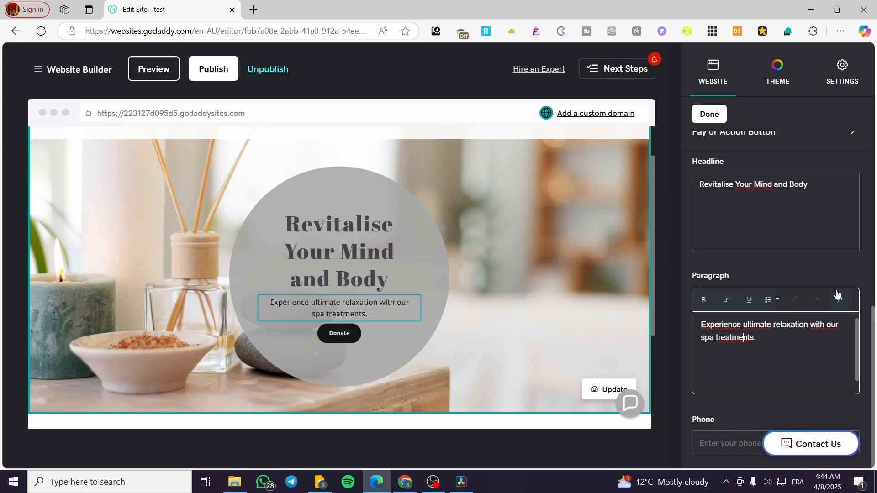
{"action": "mouse_move", "coordinate": [836, 294]}
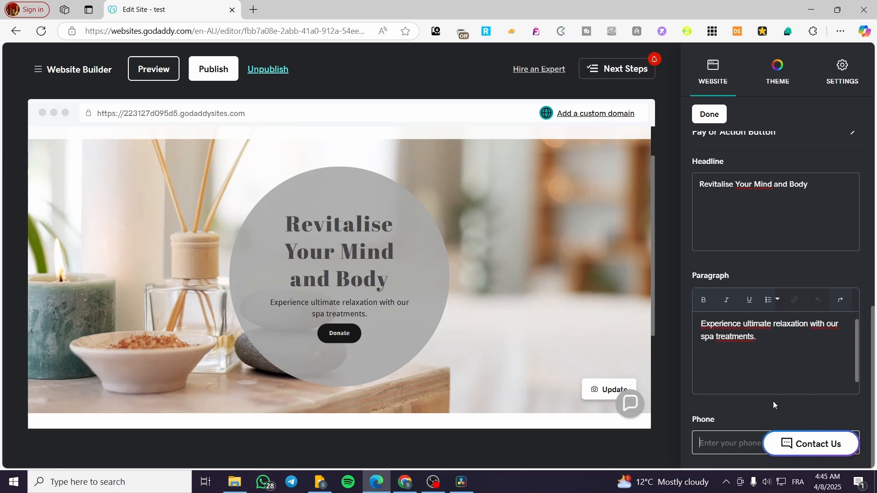
{"action": "mouse_move", "coordinate": [767, 410]}
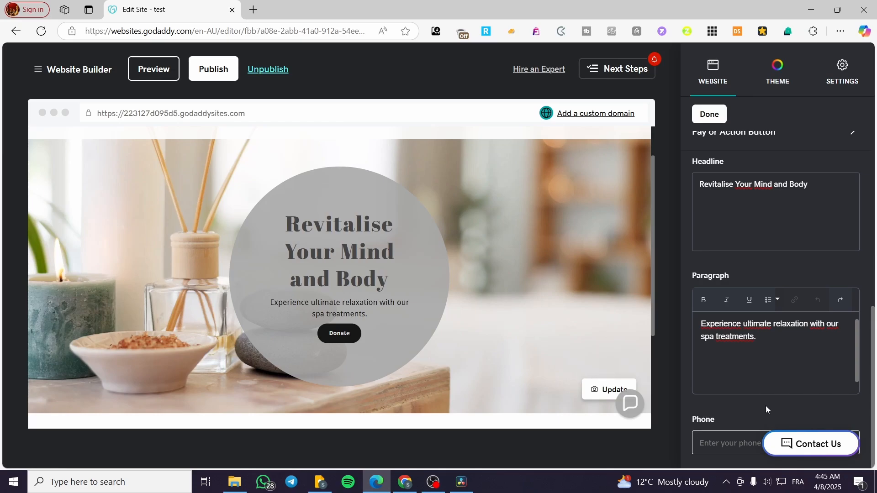
Enter 123456987 in the cover section's Phone field and scroll the preview down
{"action": "type", "text": "123"}
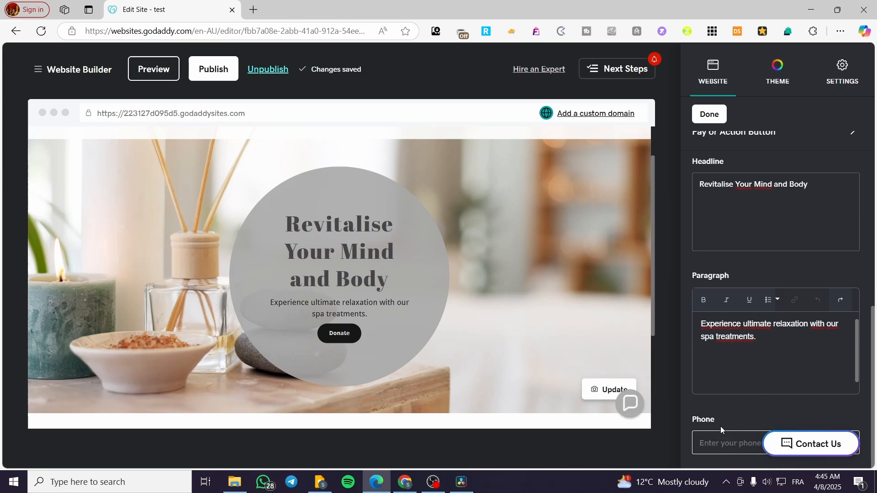
{"action": "type", "text": "123456987"}
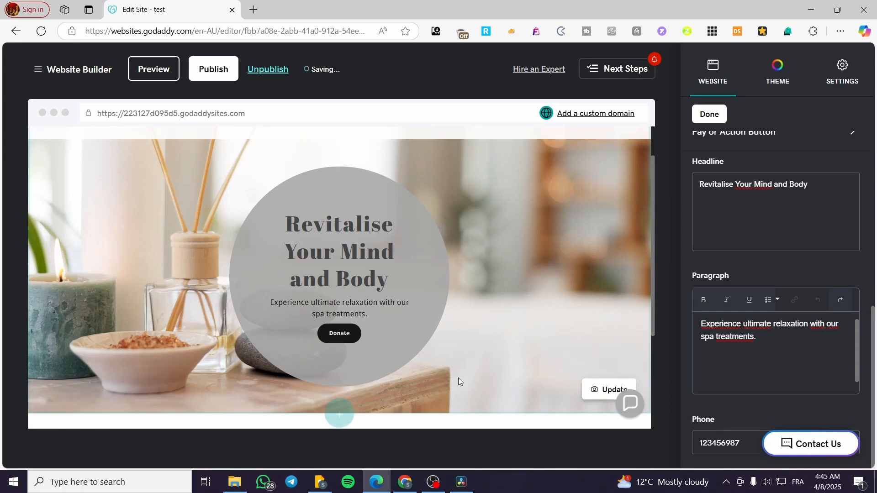
{"action": "scroll", "scroll_direction": "down", "scroll_amount": 3}
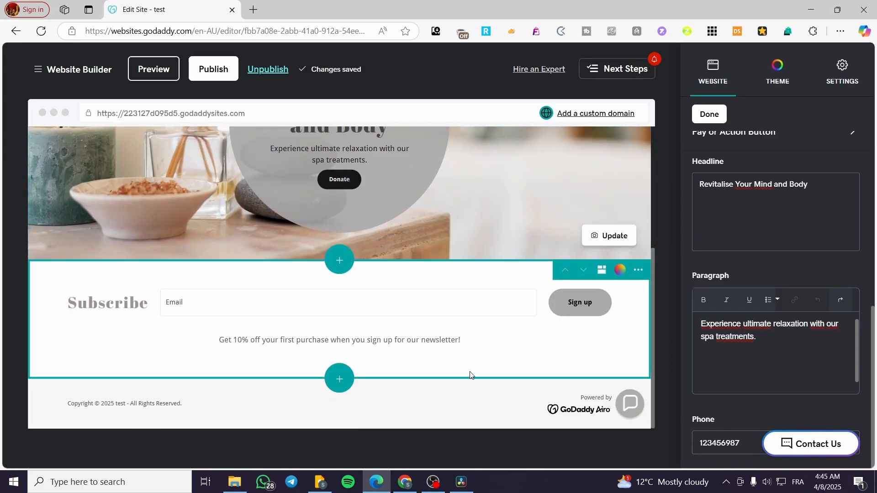